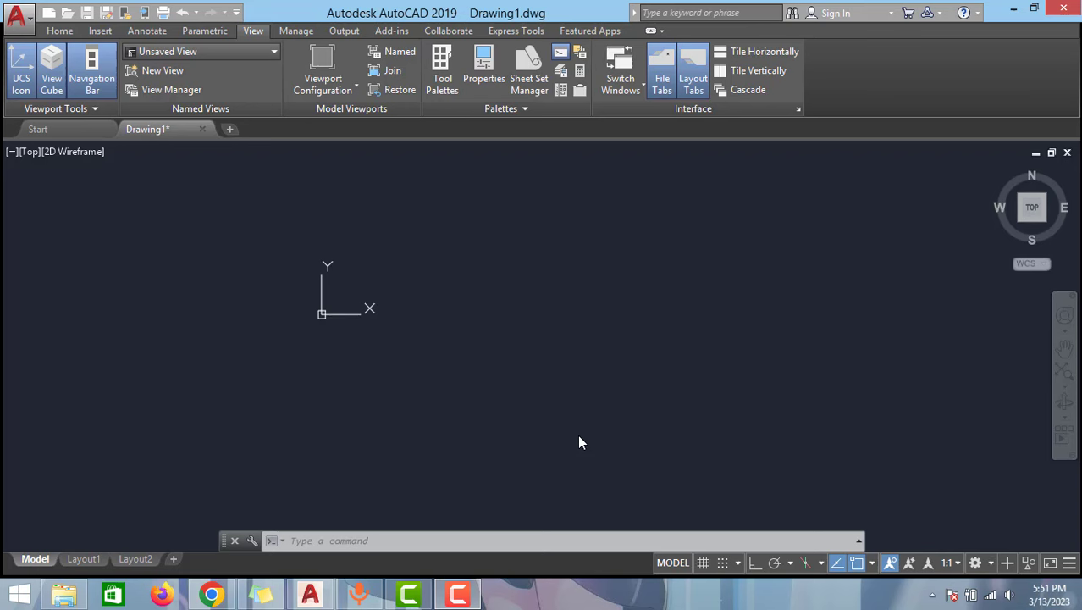
pyautogui.moveTo(569, 420)
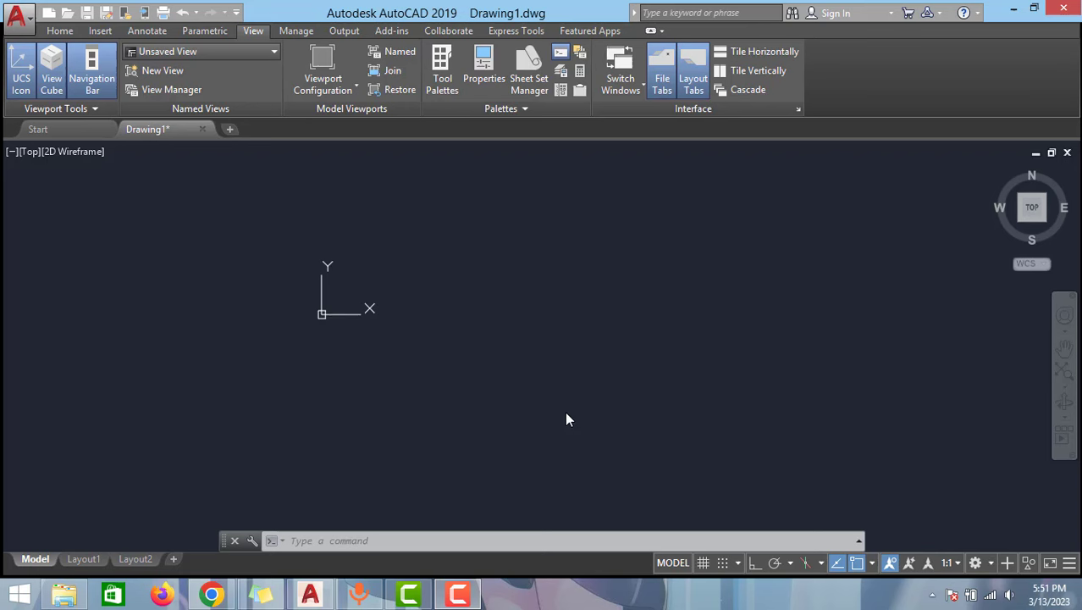
pyautogui.moveTo(518, 272)
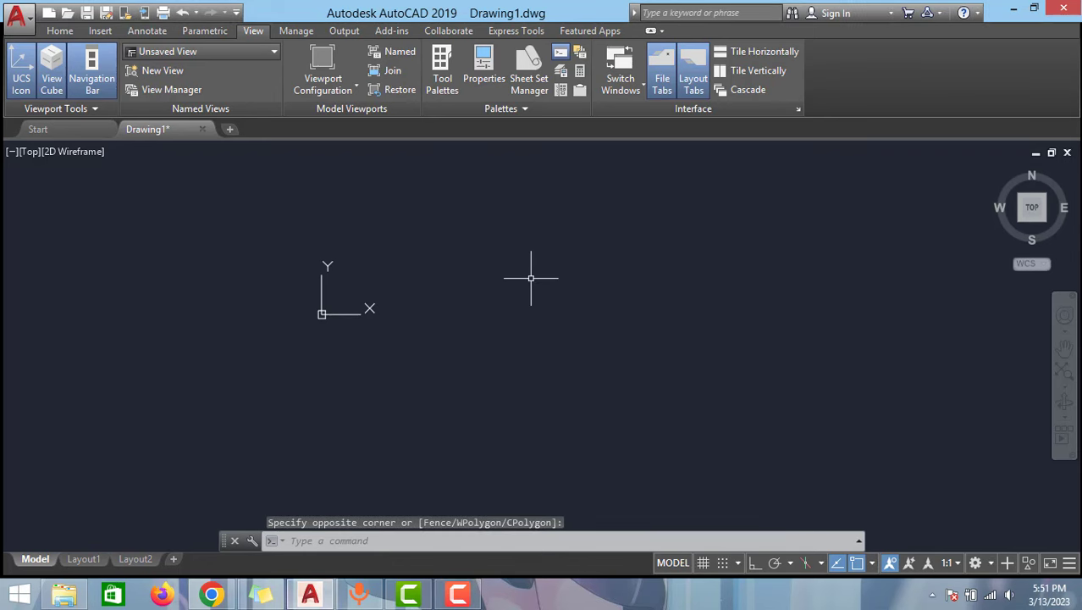
pyautogui.moveTo(398, 258)
pyautogui.write('L')
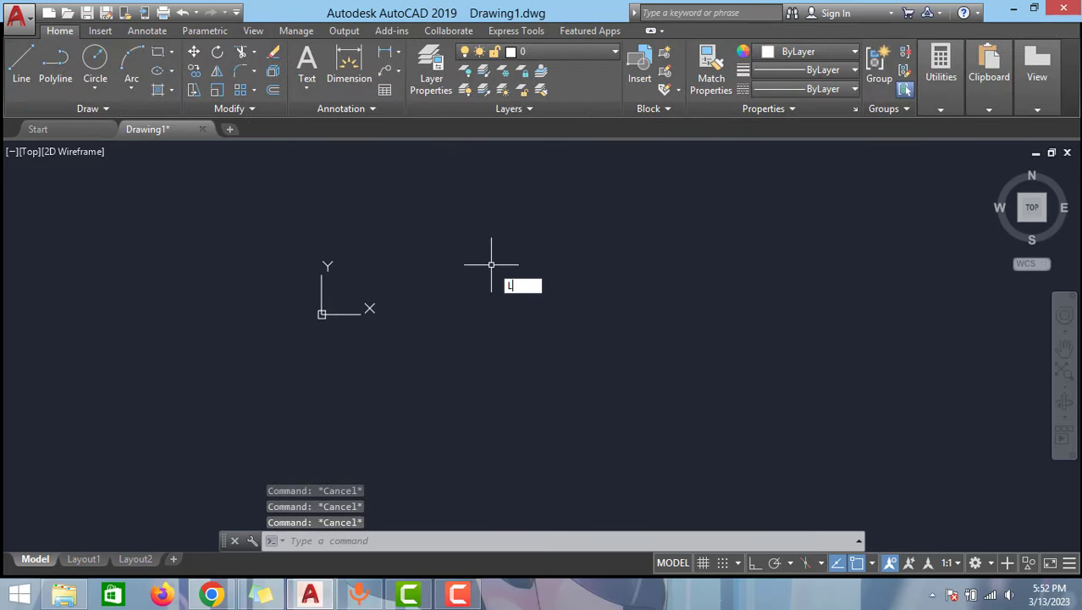
# Step: Draw one diagonal line slanting down-right above the origin, then select and deselect it
pyautogui.click(491, 264)
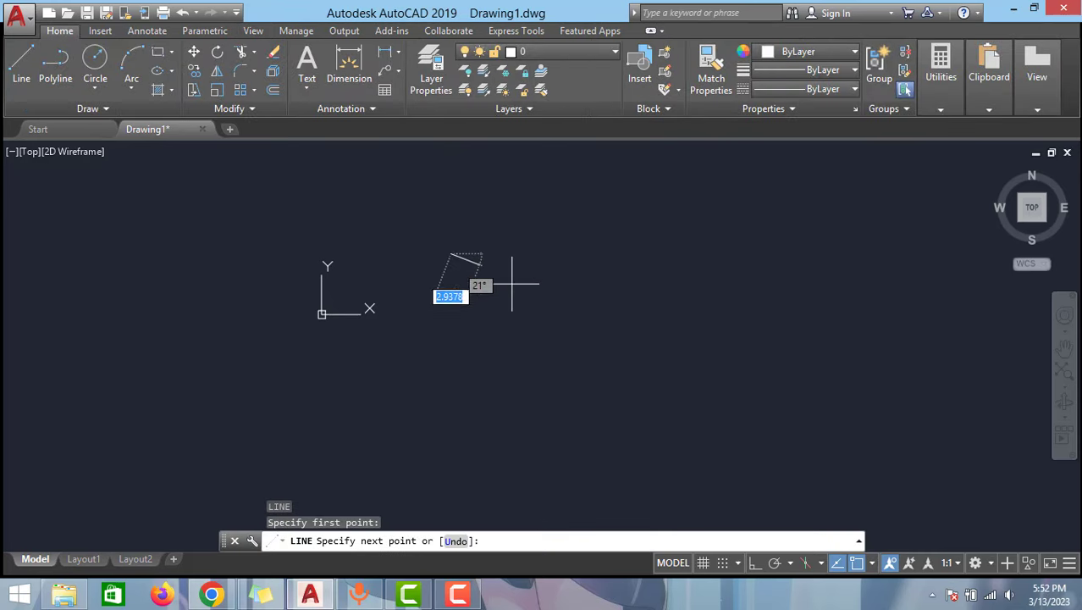
pyautogui.press('Escape')
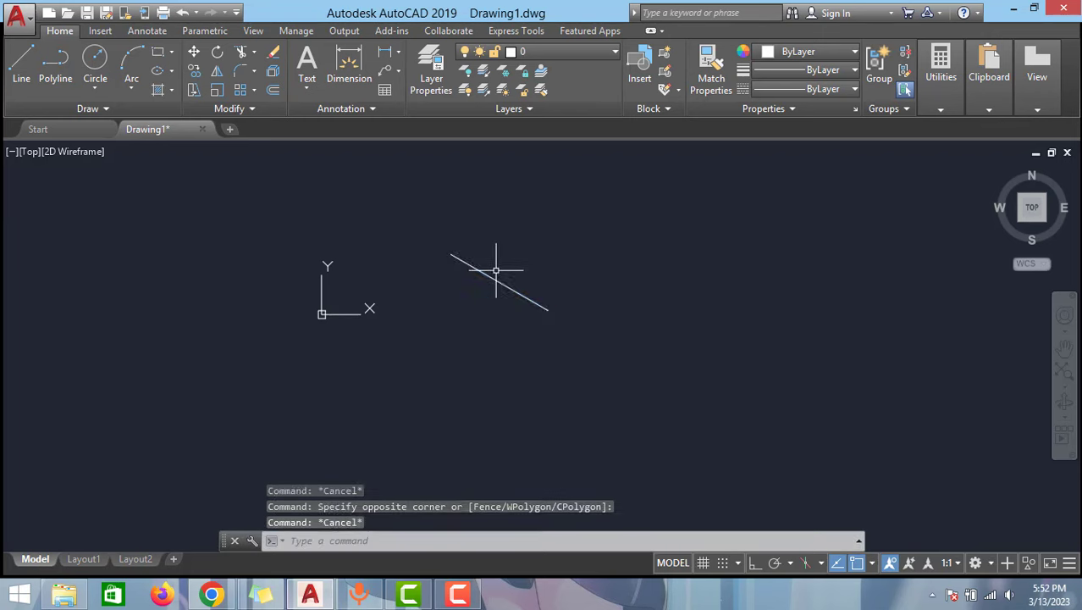
pyautogui.click(499, 285)
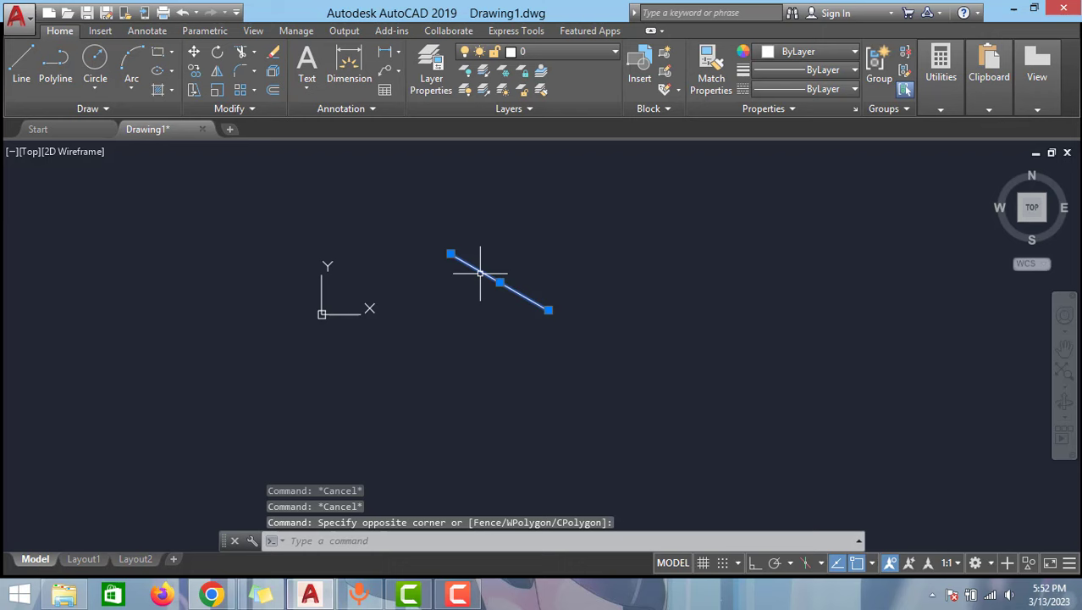
pyautogui.moveTo(492, 274)
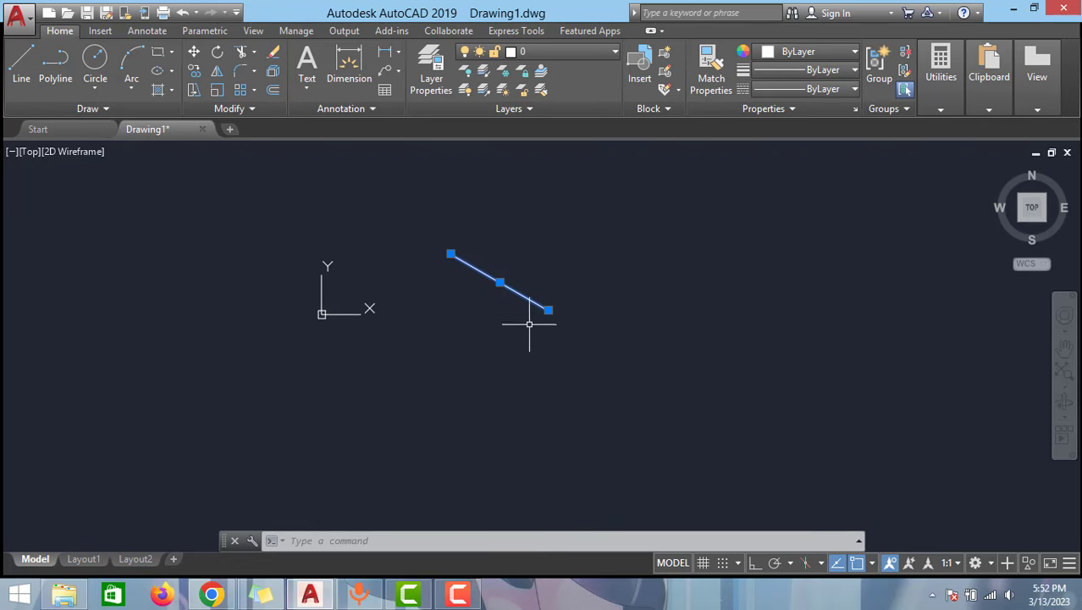
pyautogui.press('Escape')
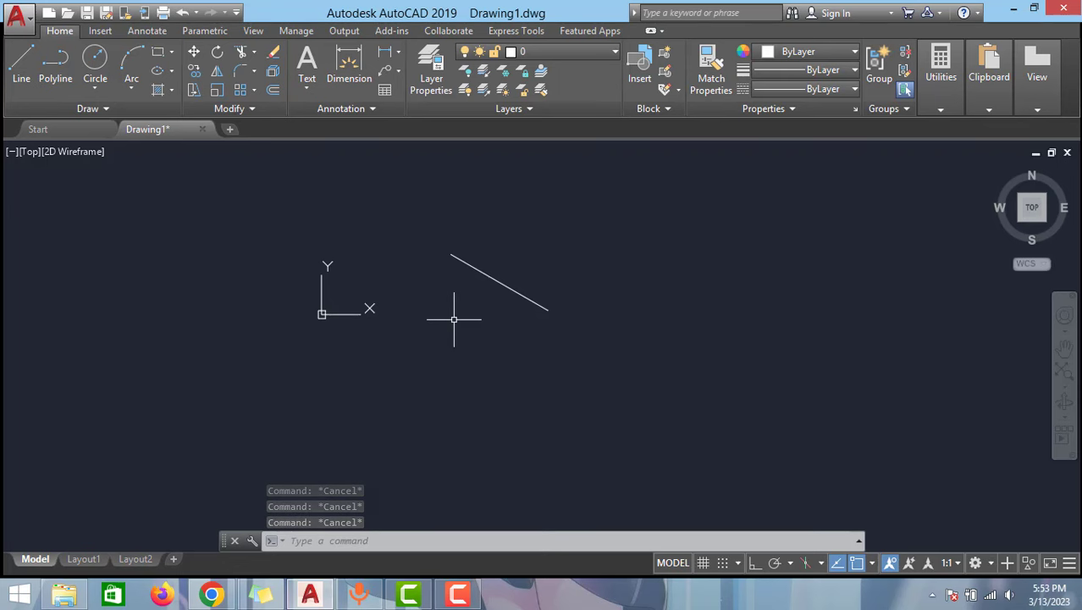
# Step: Begin the PROPERTIES command (PRO) at the command line
pyautogui.write('PROP')
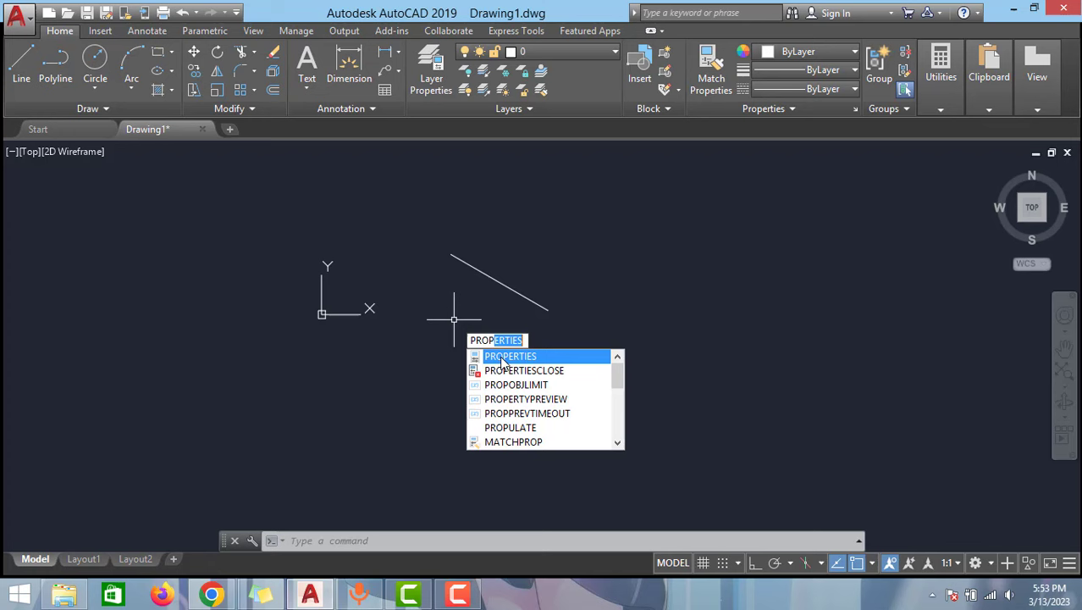
# Step: Choose PROPERTIES from autocomplete so the palette docks beside the drawing
pyautogui.click(510, 356)
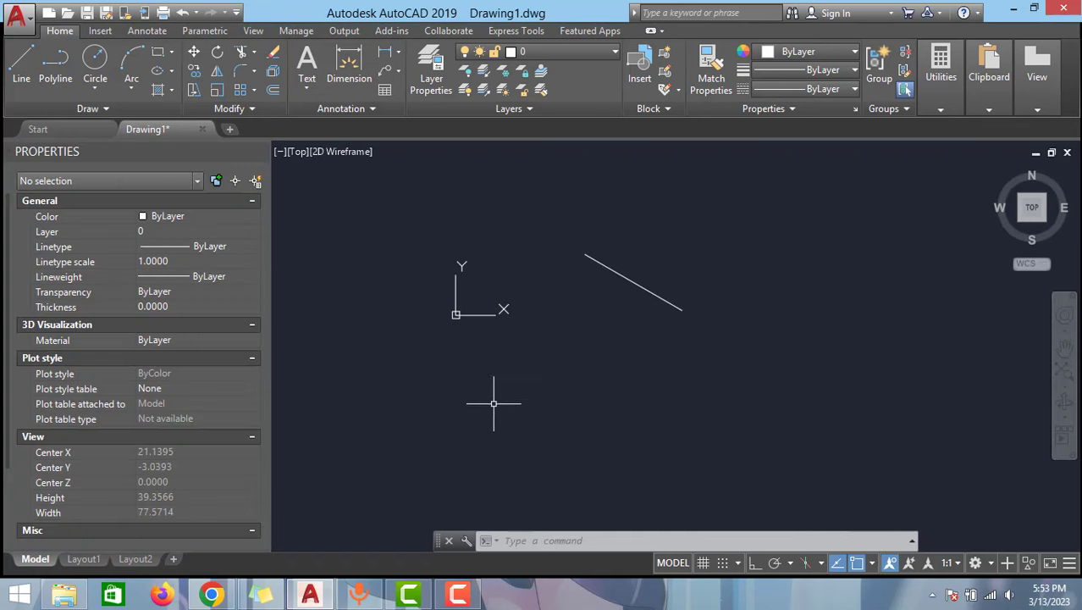
pyautogui.moveTo(284, 295)
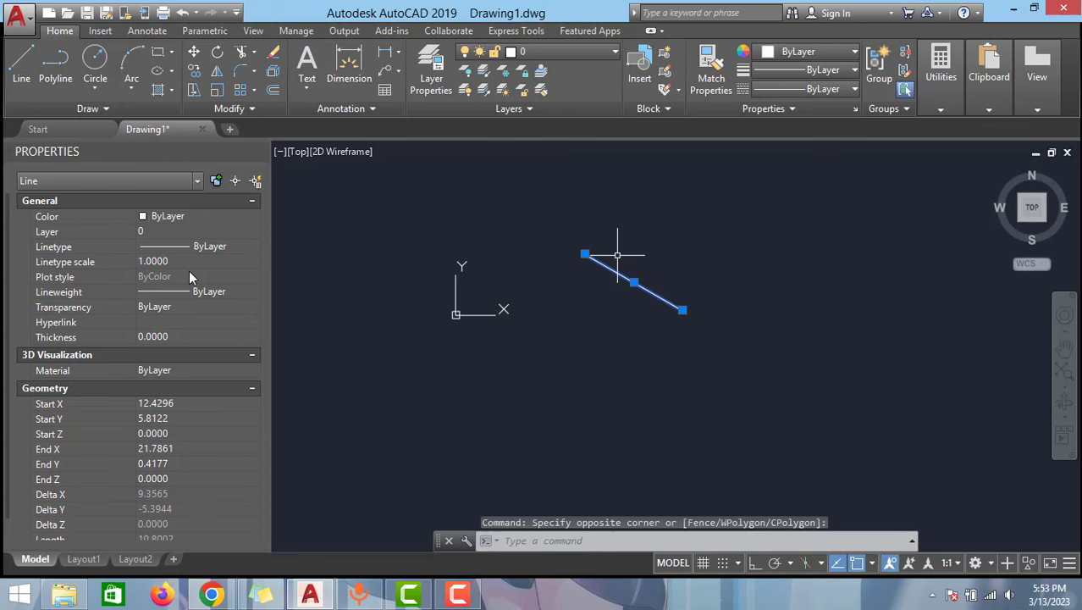
pyautogui.moveTo(176, 306)
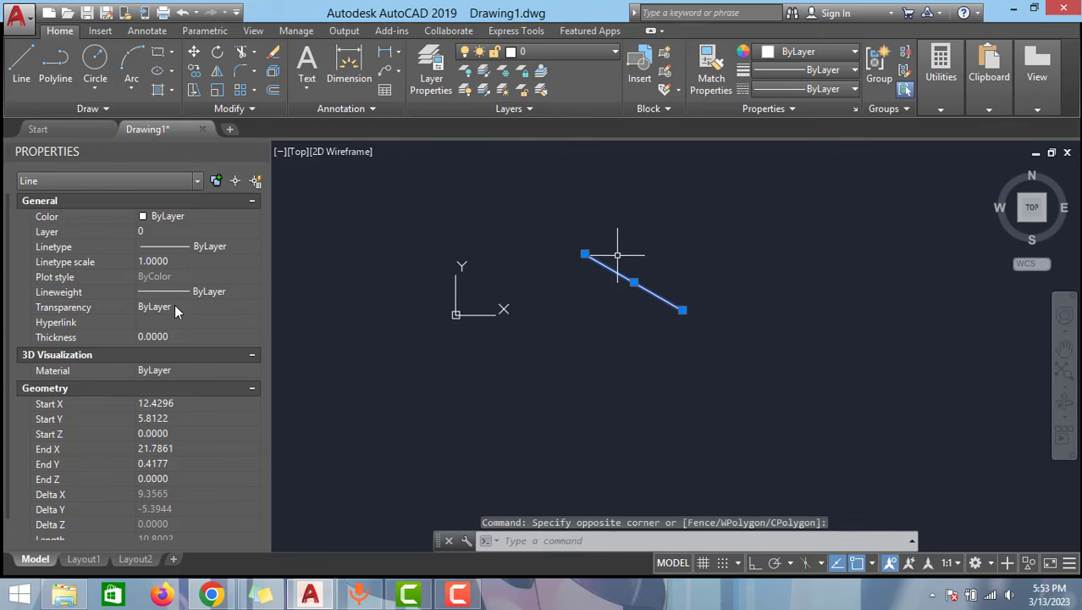